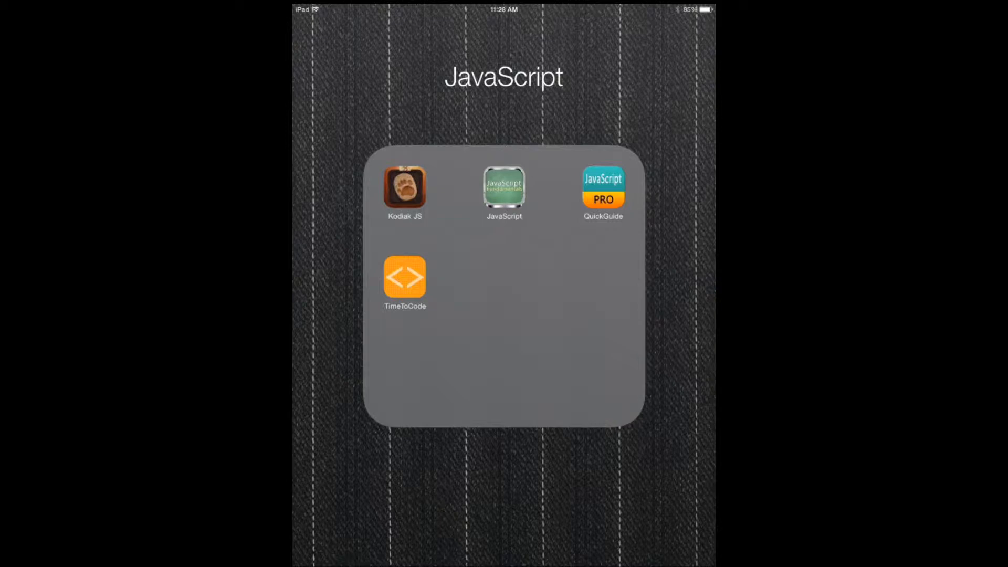
Launch Kodiak JS from the JavaScript folder on the home screen
{"action": "left_click", "coordinate": [405, 188]}
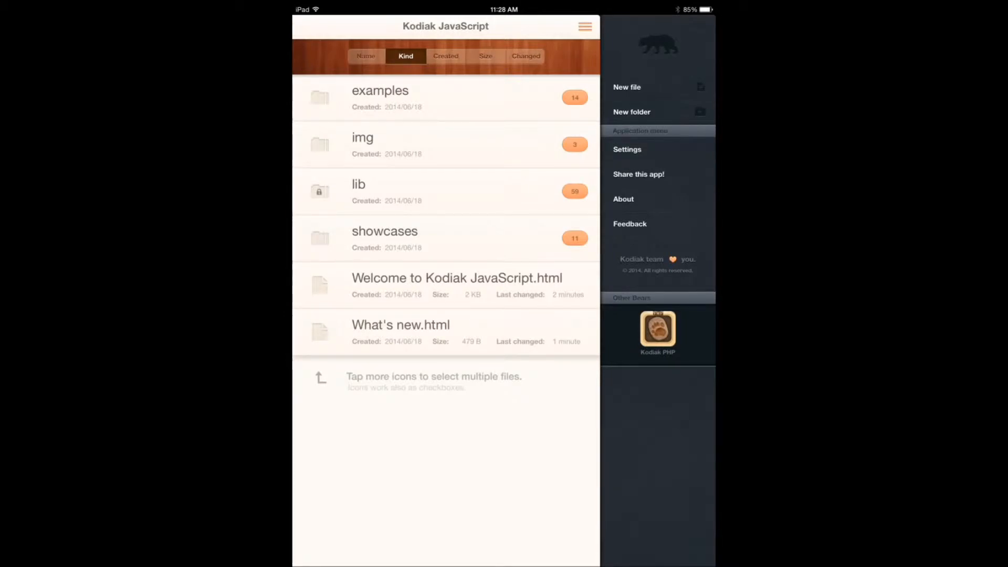
Preview examples/bootstrap-example.html as a rendered page, then leave the app for the home screen
{"action": "left_click", "coordinate": [380, 98]}
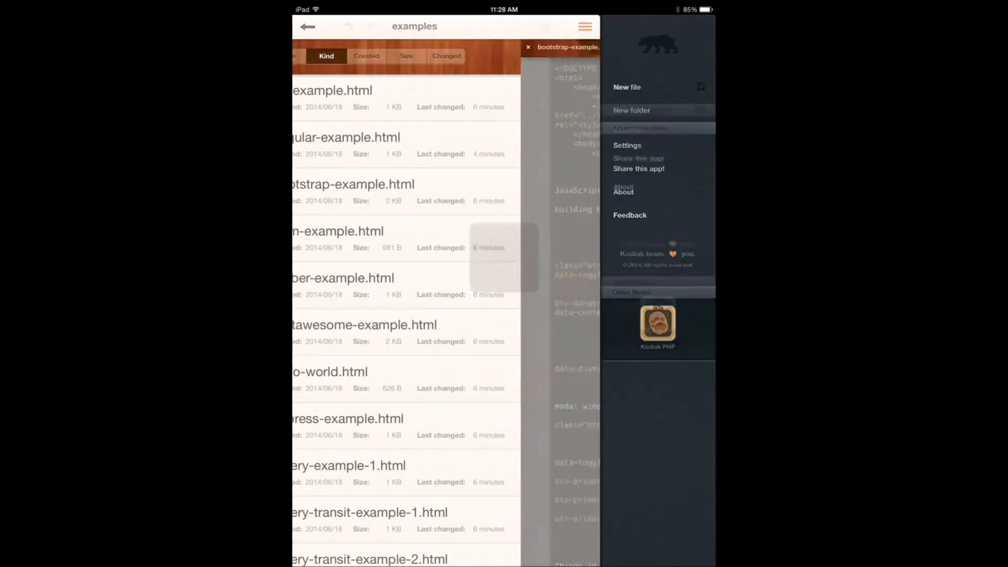
{"action": "left_click", "coordinate": [352, 183]}
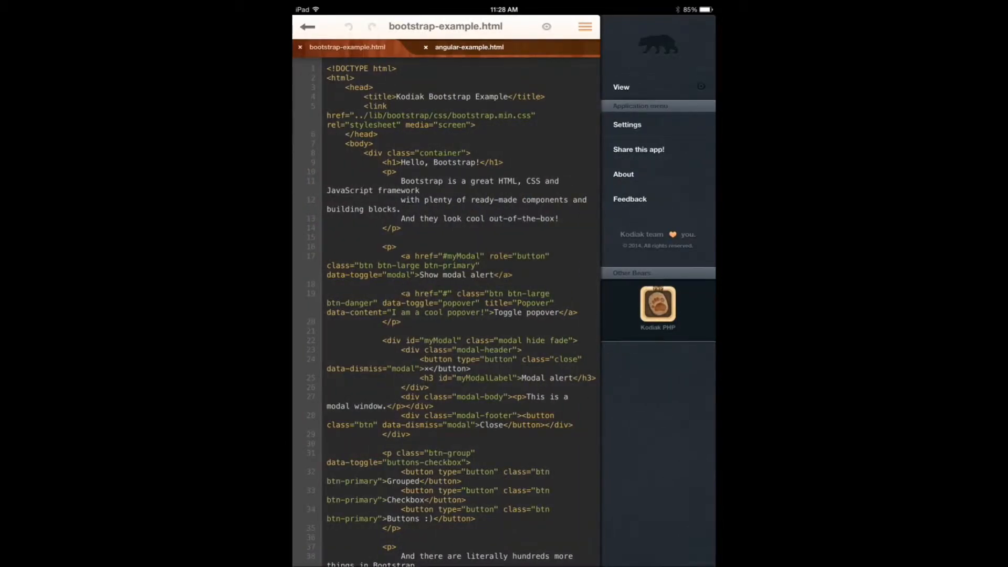
{"action": "left_click", "coordinate": [620, 87]}
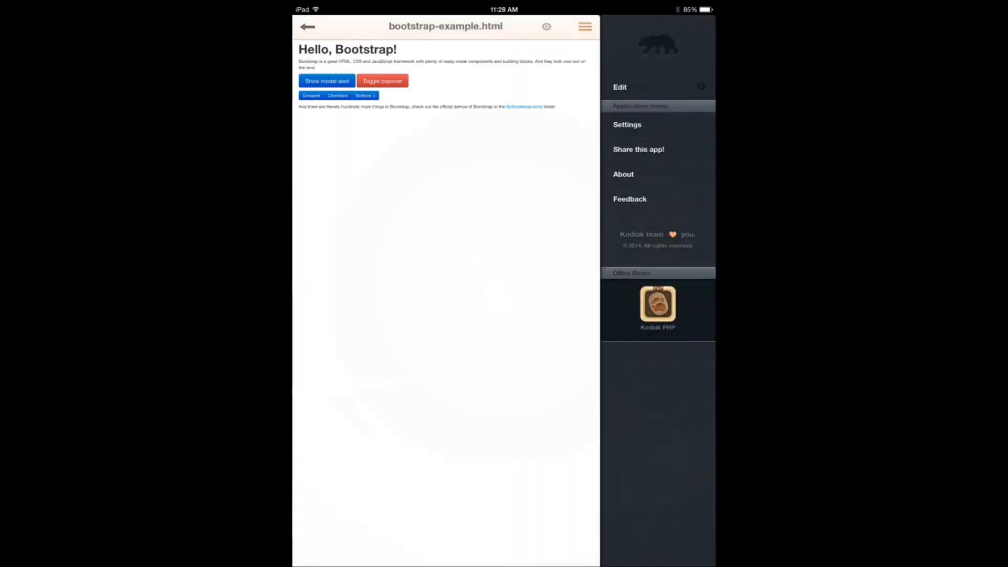
{"action": "left_click", "coordinate": [307, 26]}
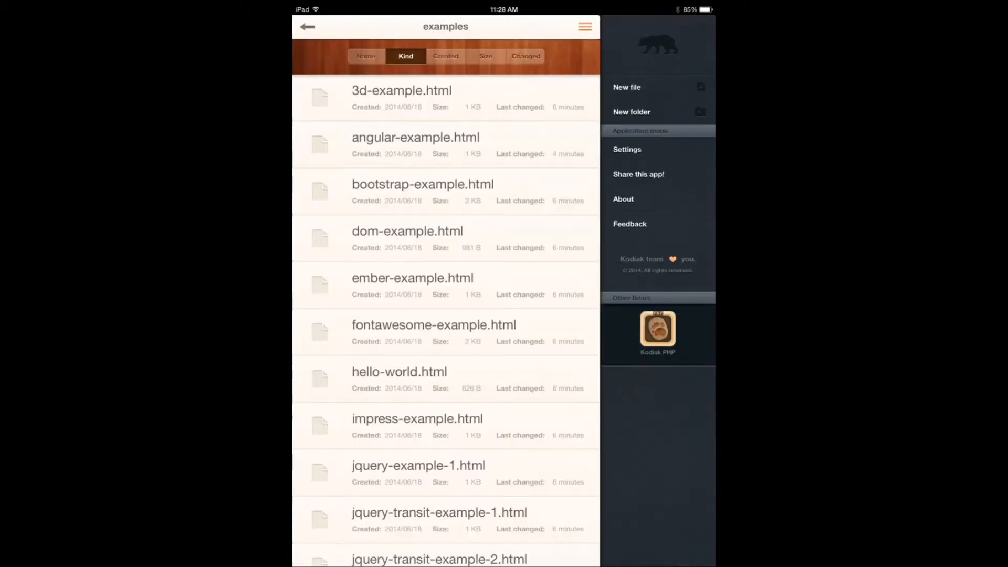
{"action": "left_click", "coordinate": [365, 56]}
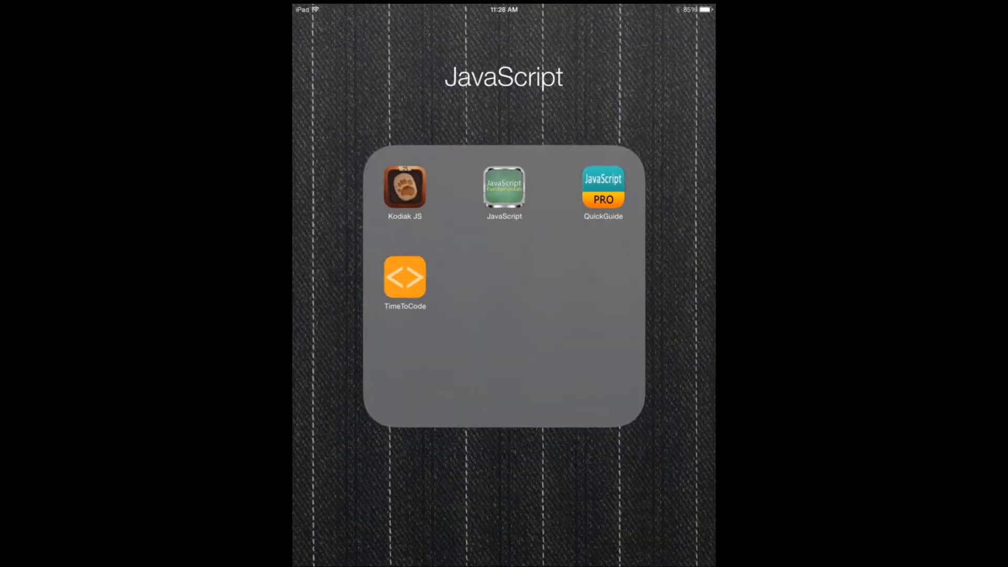
Launch JavaScript QuickGuide from the JavaScript folder
{"action": "left_click", "coordinate": [504, 188]}
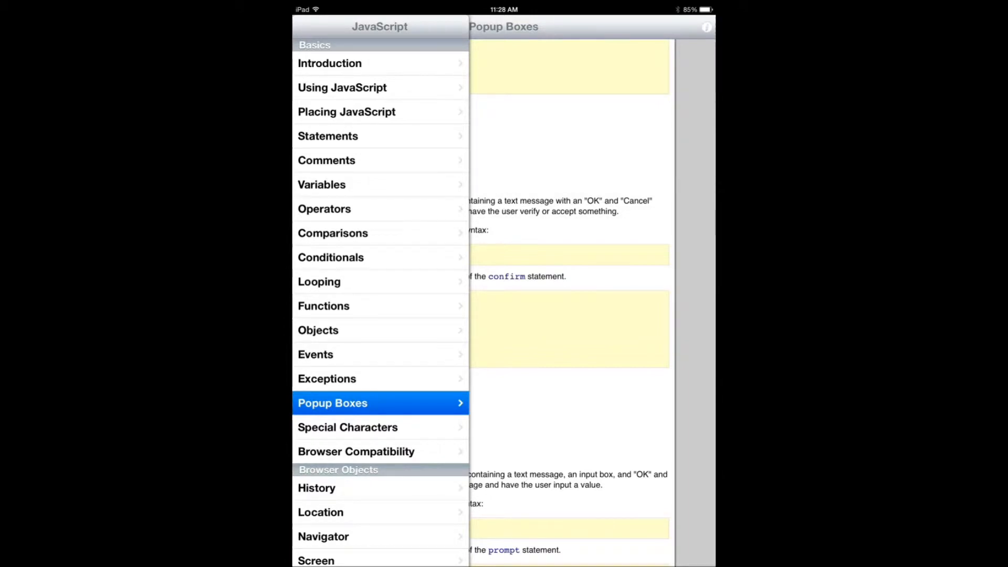
Read the Operators topic, then bring the topic list back beside it
{"action": "left_click", "coordinate": [325, 208]}
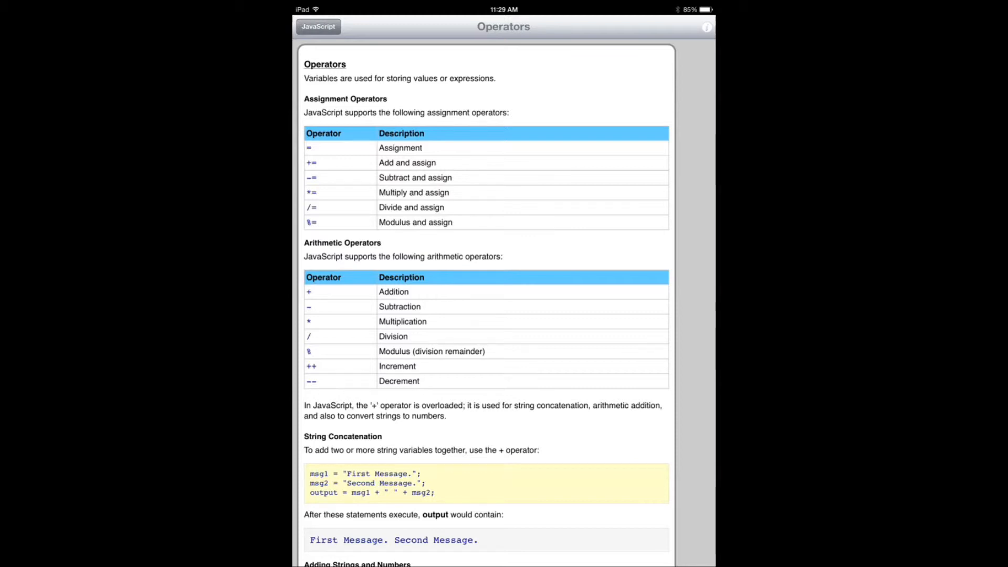
{"action": "left_click", "coordinate": [317, 26]}
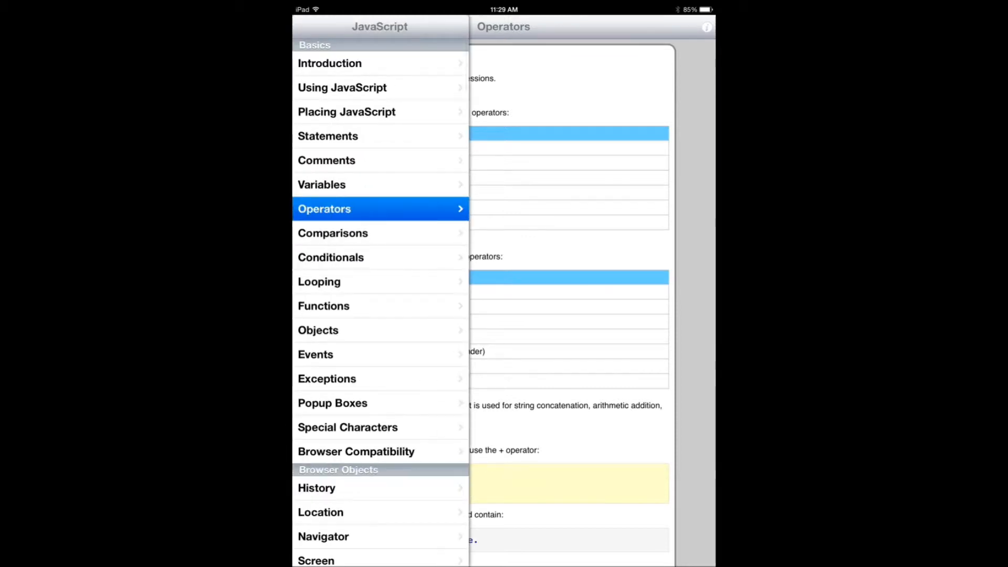
Scroll the topic list through the Array, Date, Math and Number entries
{"action": "scroll", "scroll_direction": "down", "scroll_amount": 3}
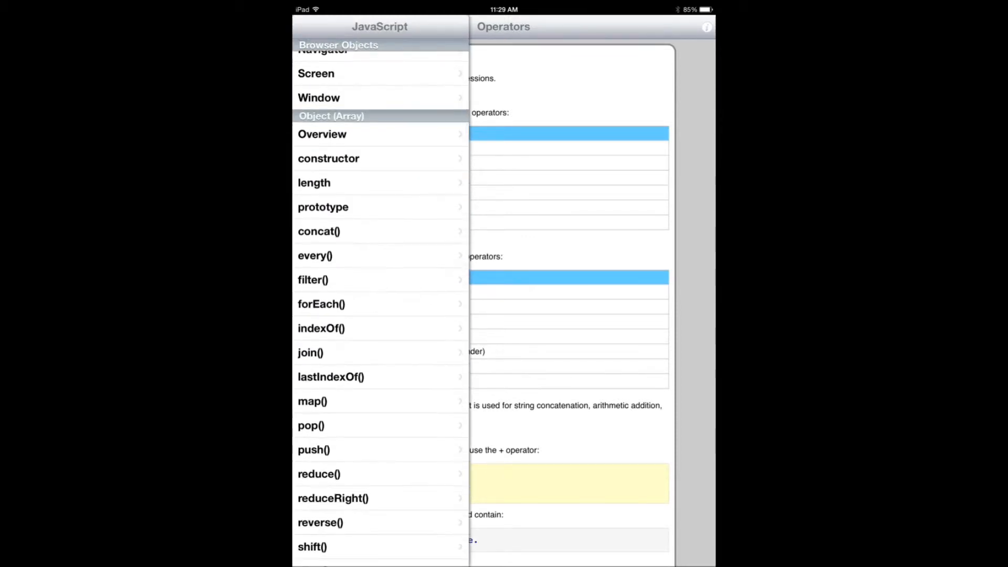
{"action": "scroll", "scroll_direction": "down", "scroll_amount": 3}
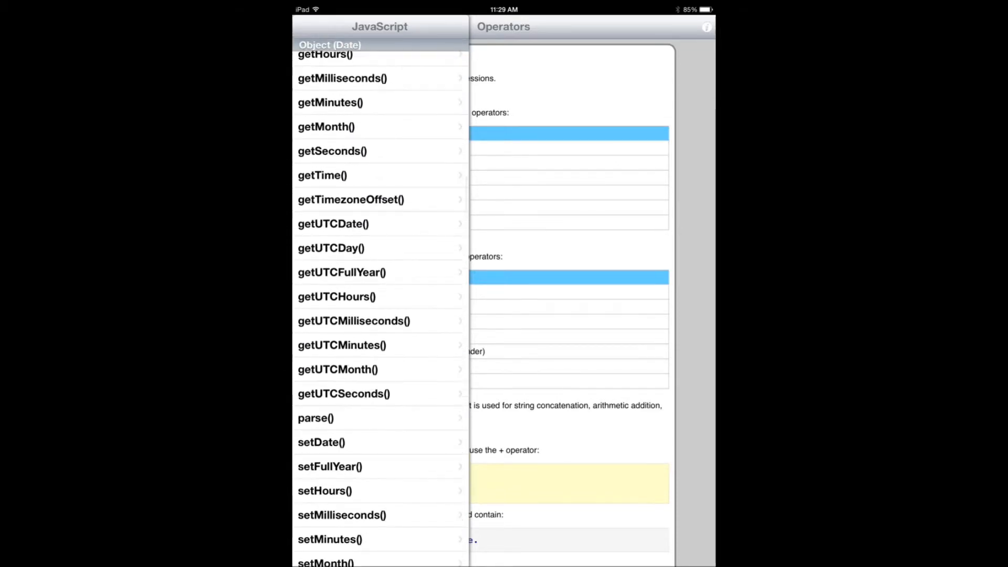
{"action": "scroll", "scroll_direction": "down", "scroll_amount": 3}
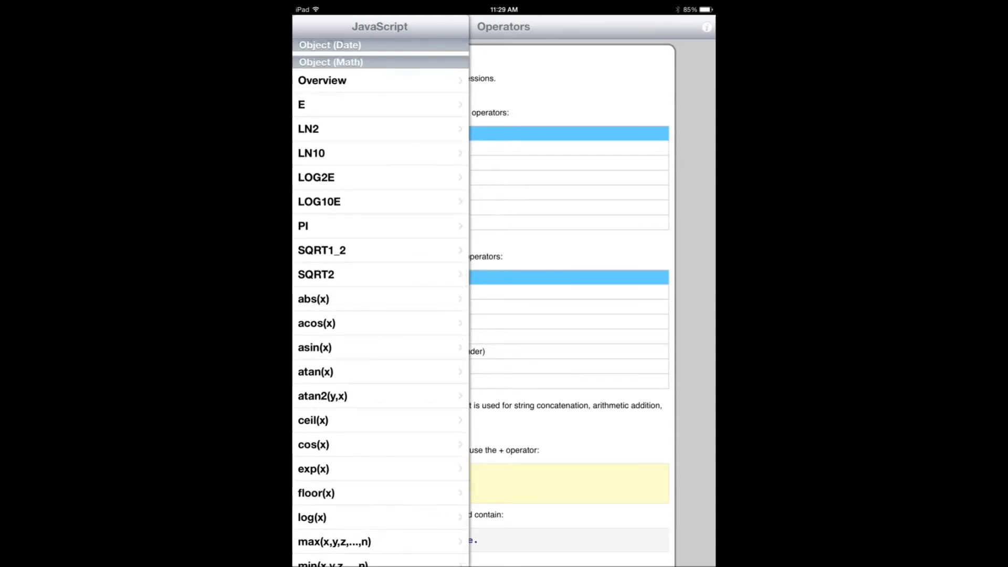
{"action": "scroll", "scroll_direction": "down", "scroll_amount": 3}
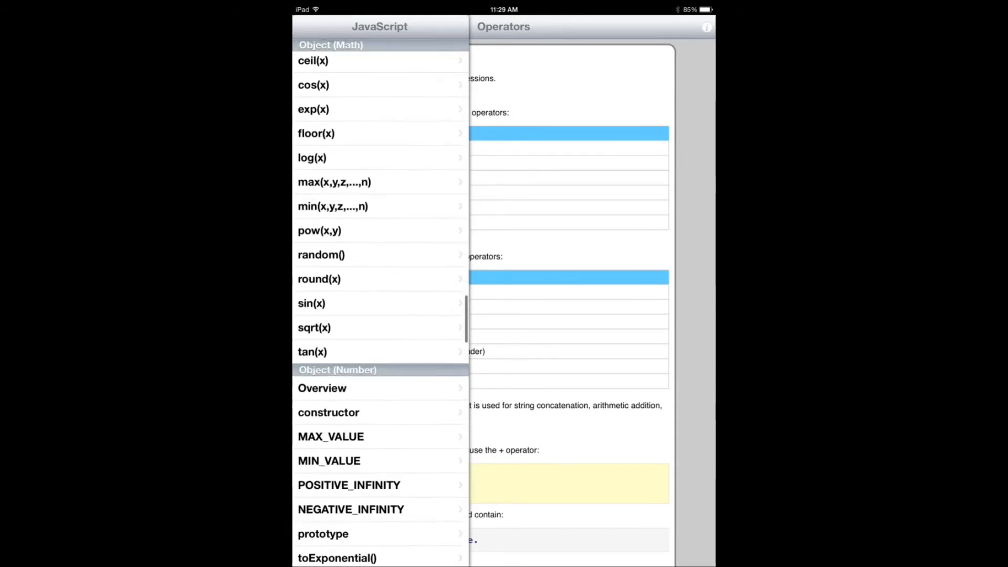
{"action": "scroll", "scroll_direction": "down", "scroll_amount": 3}
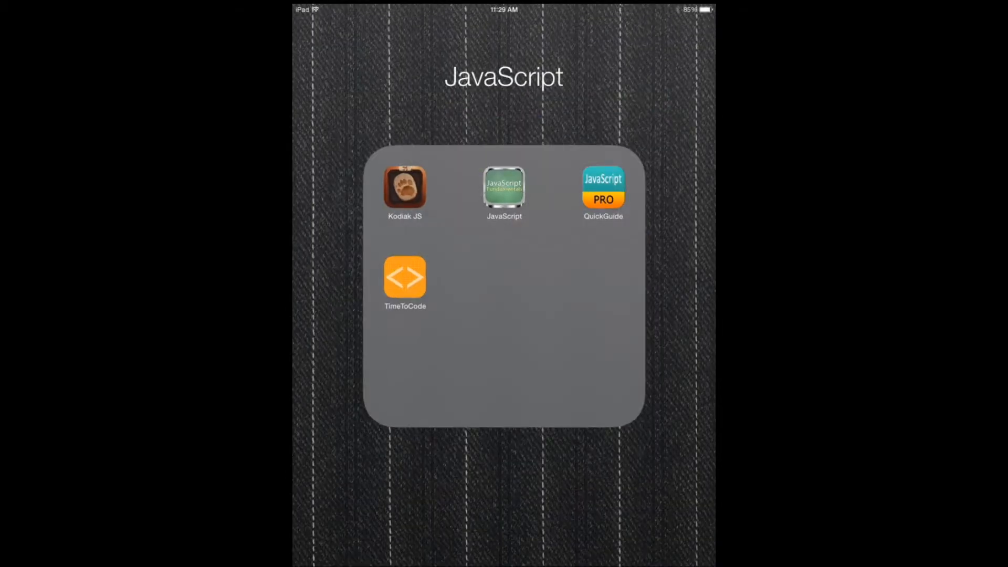
{"action": "left_click", "coordinate": [503, 187]}
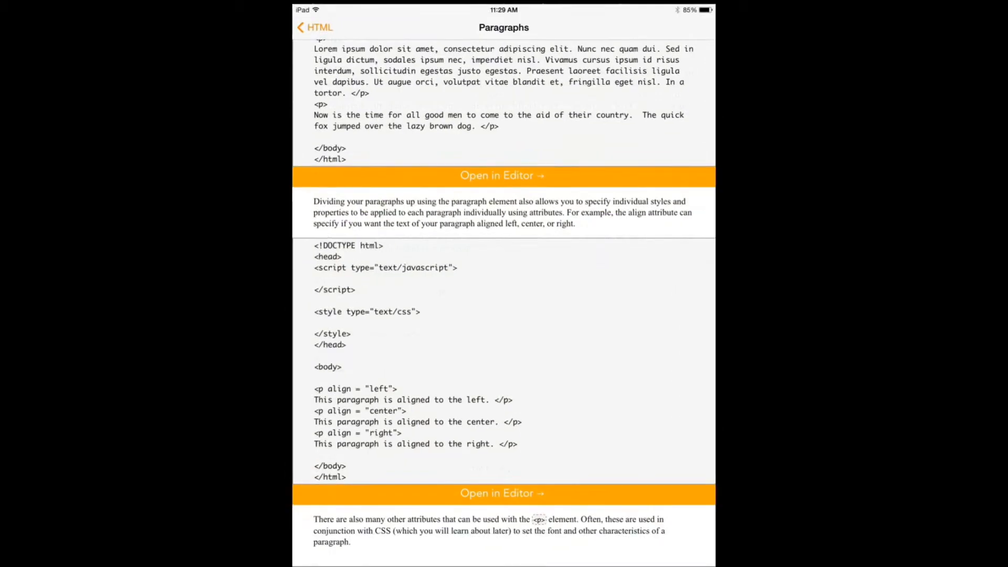
{"action": "left_click", "coordinate": [300, 28]}
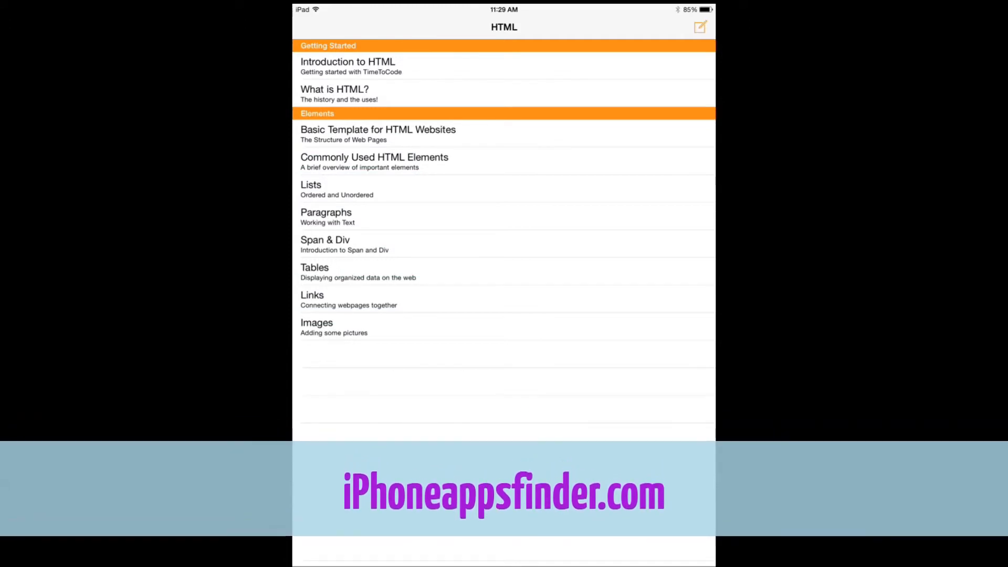
{"action": "left_click", "coordinate": [314, 268]}
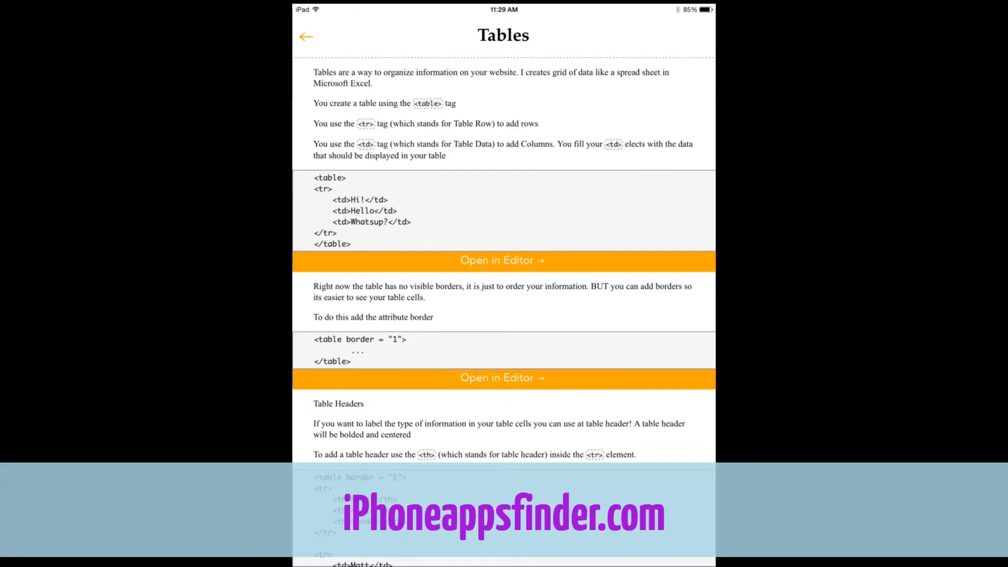
{"action": "left_click", "coordinate": [502, 259]}
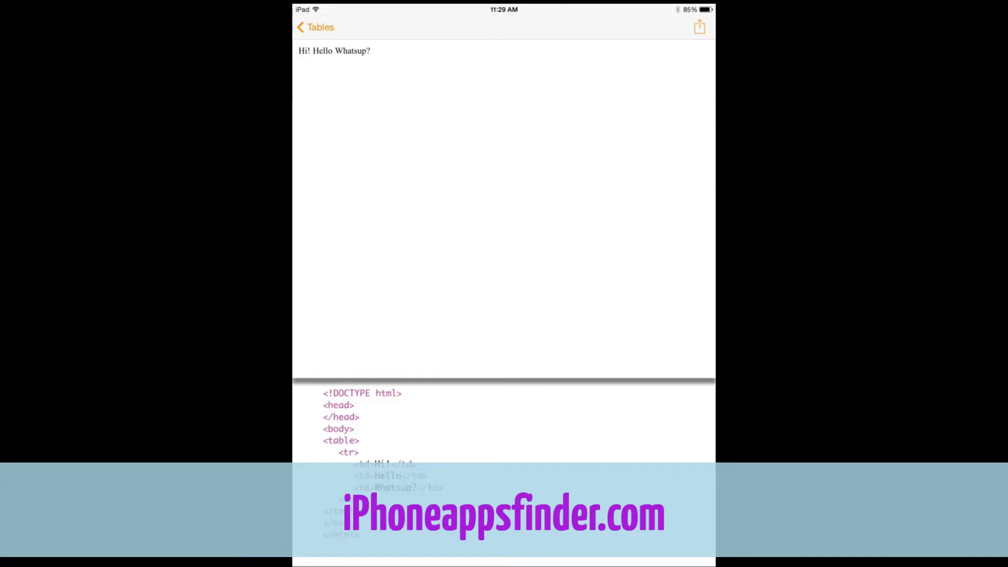
{"action": "left_click", "coordinate": [314, 27]}
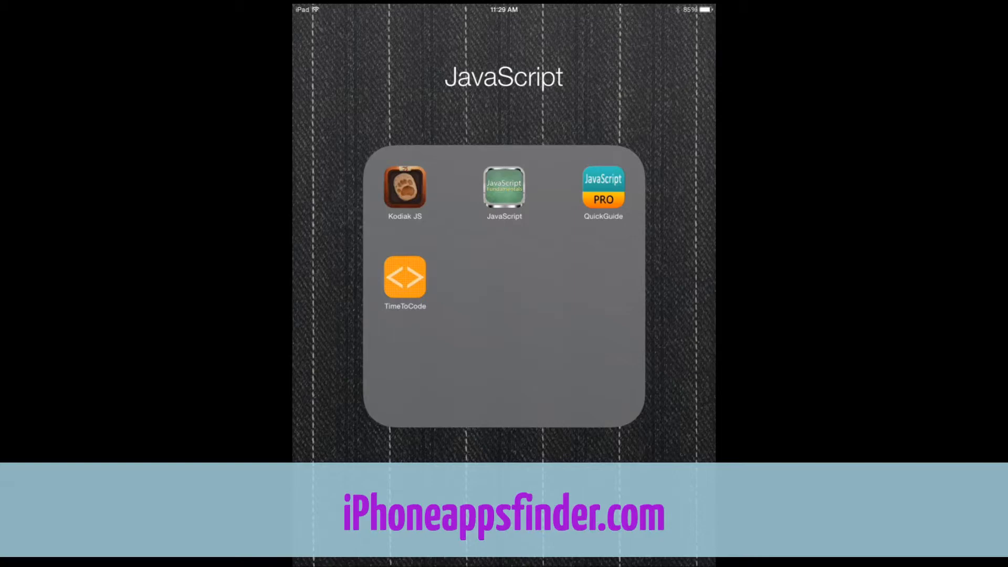
Launch JavaScript Fundamentals and start the Series Introduction - 01 video
{"action": "left_click", "coordinate": [504, 189]}
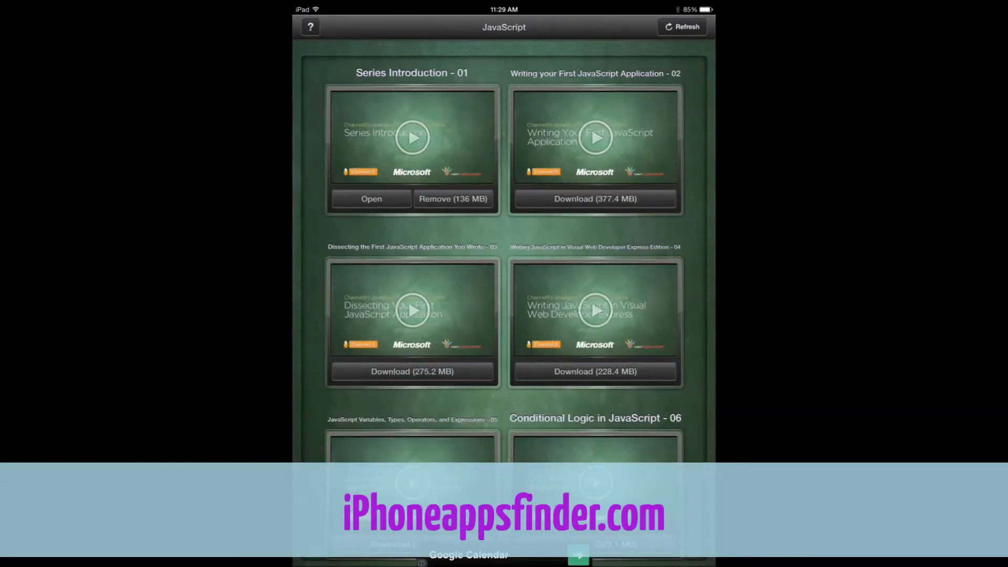
{"action": "left_click", "coordinate": [370, 199]}
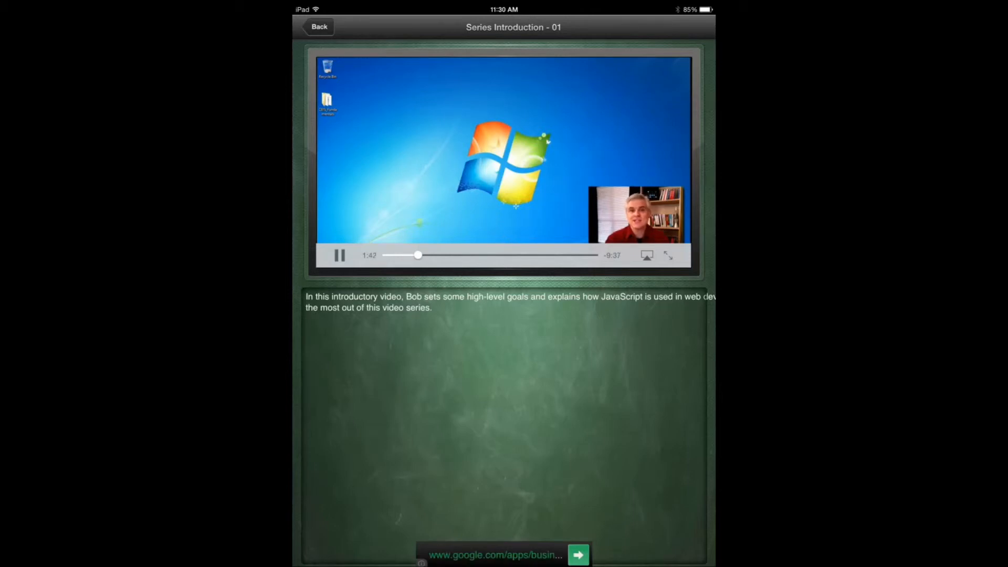
Skip the video ahead to 'What is JavaScript used for?' and show the AirPlay output choices
{"action": "left_click", "coordinate": [340, 255]}
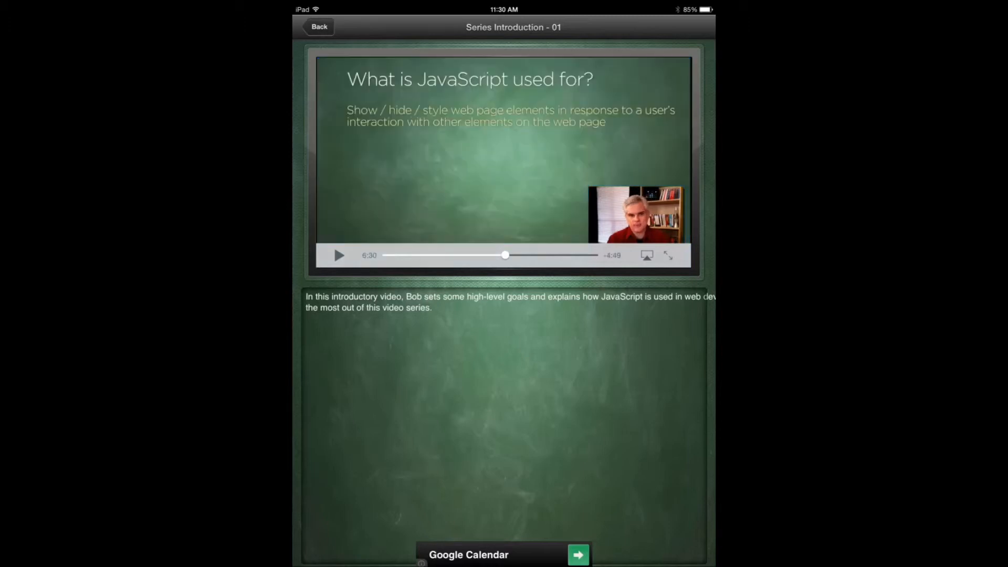
{"action": "left_click", "coordinate": [339, 255]}
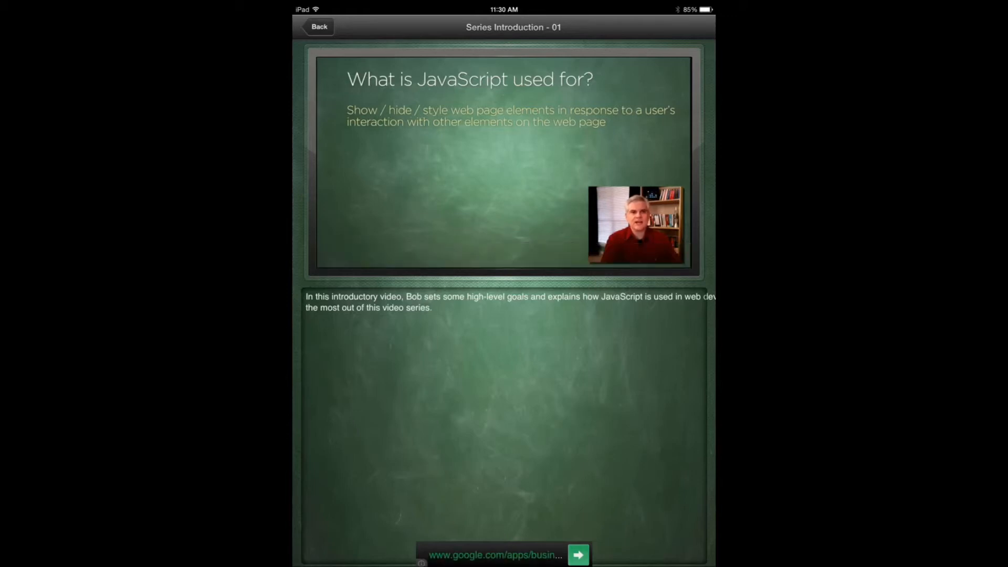
{"action": "left_click", "coordinate": [645, 255]}
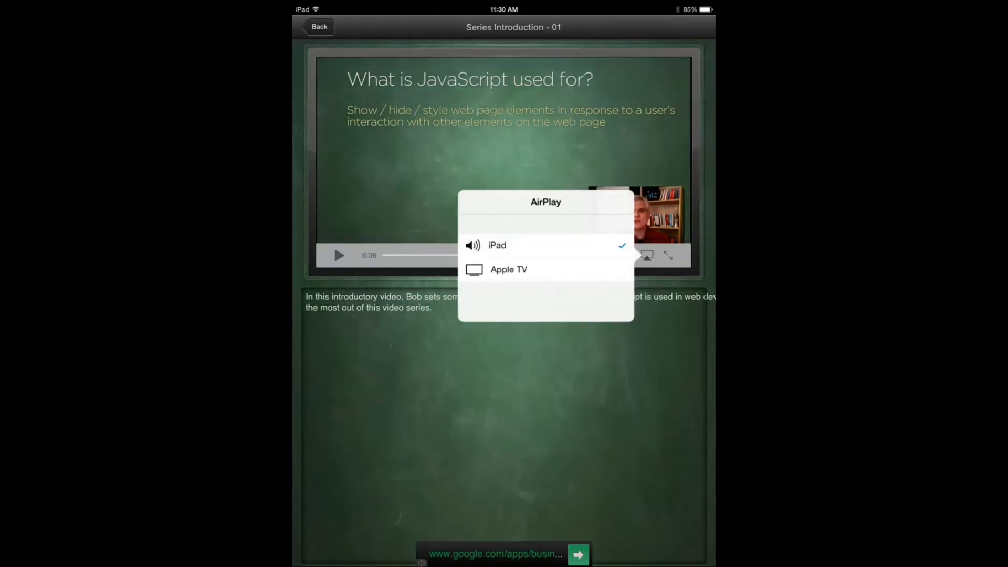